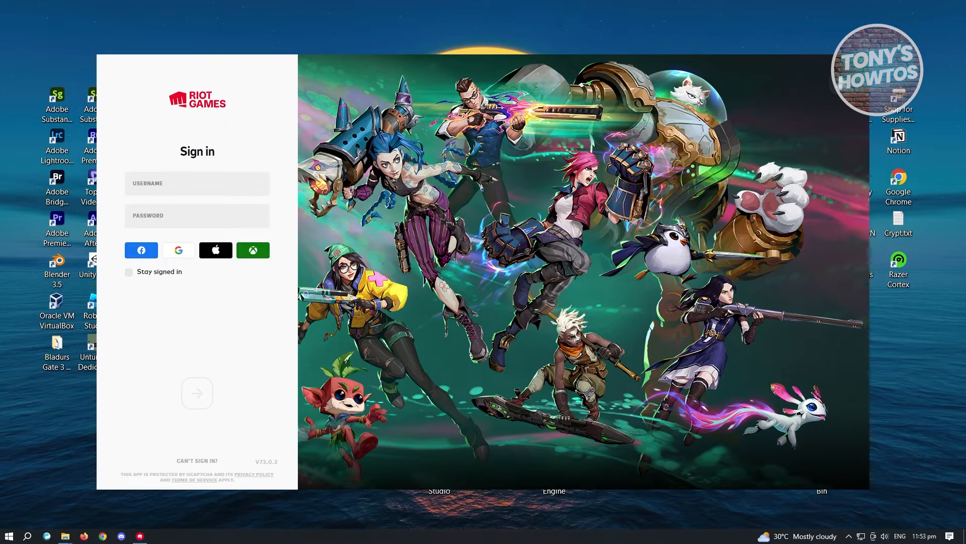
{"action": "mouse_move", "coordinate": [462, 234]}
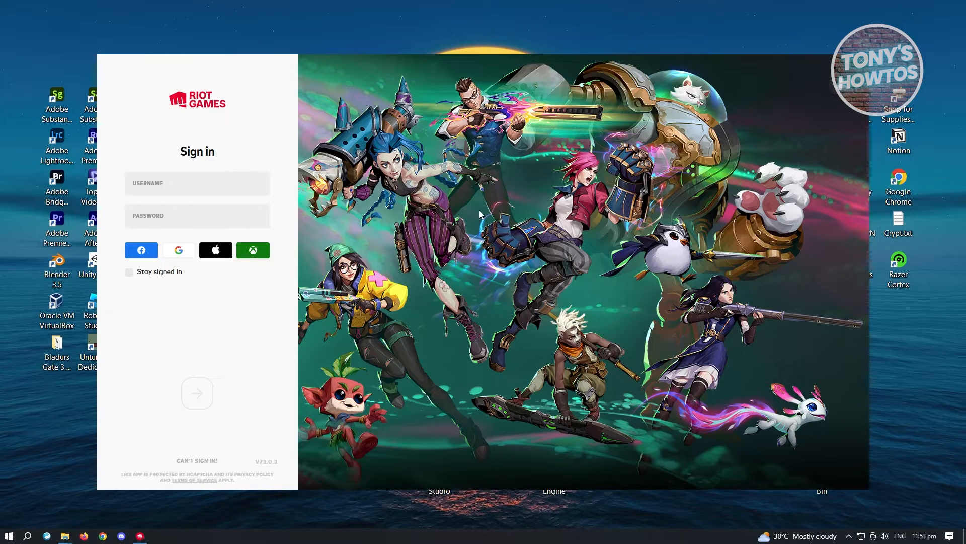
{"action": "mouse_move", "coordinate": [825, 52]}
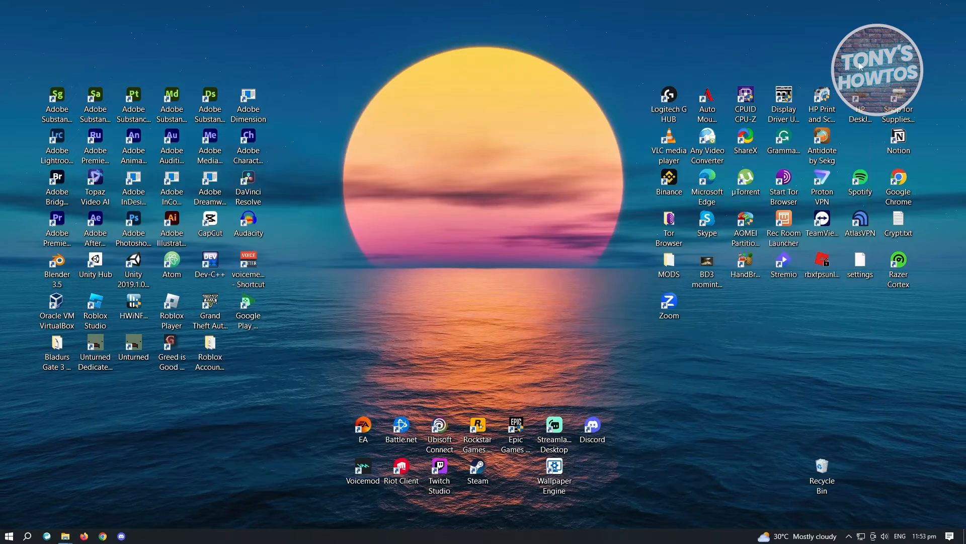
Launch Task Manager from the taskbar to see running processes
{"action": "left_click", "coordinate": [400, 467]}
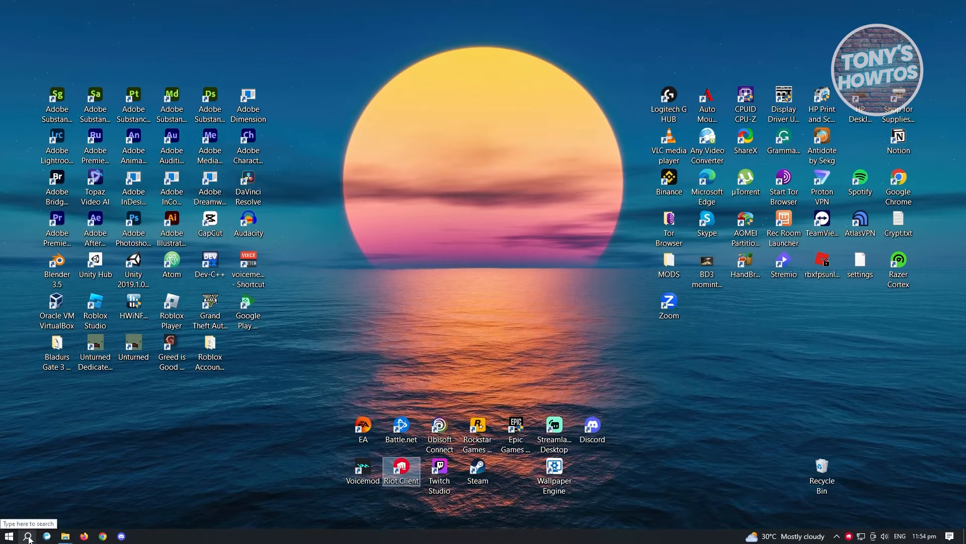
{"action": "left_click", "coordinate": [29, 536]}
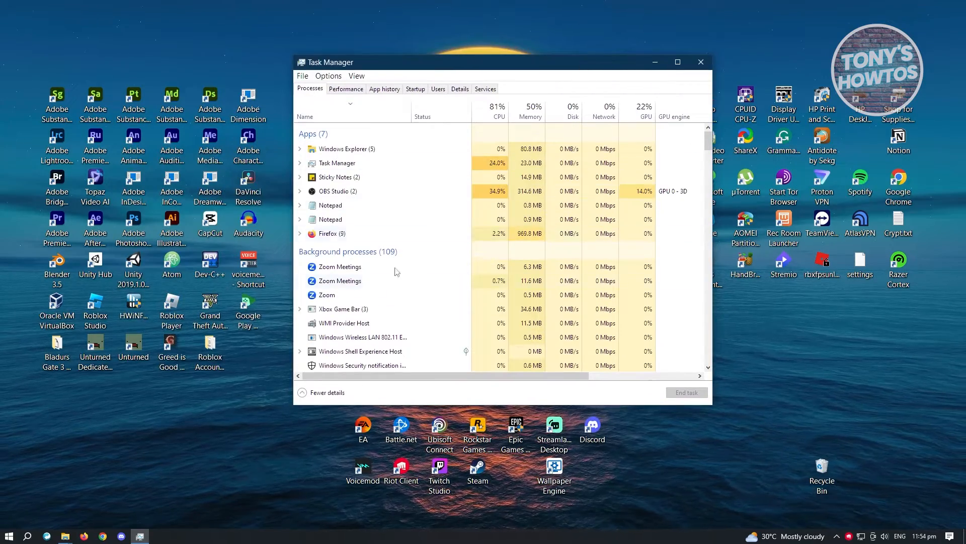
End the Riot Client (32 bit) background process and close Task Manager
{"action": "scroll", "scroll_direction": "down", "scroll_amount": 3}
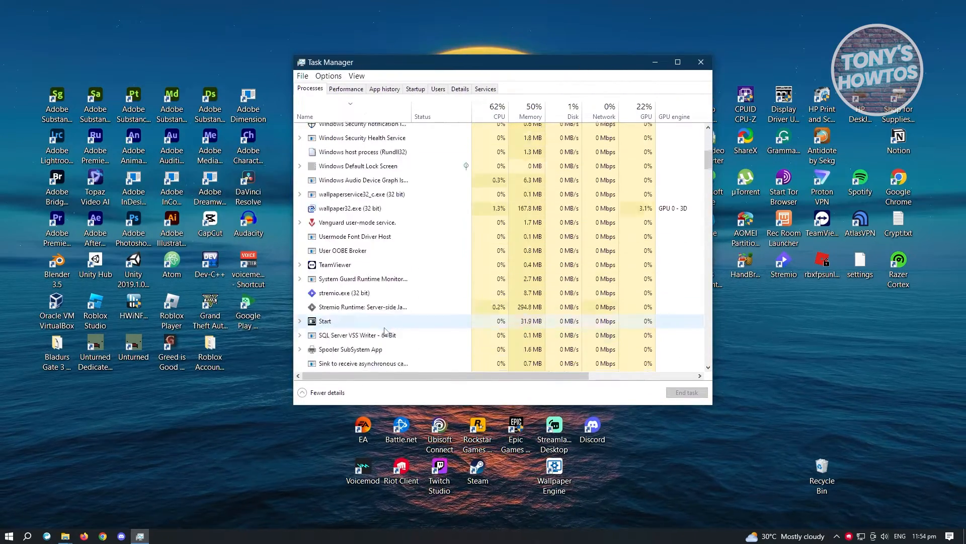
{"action": "scroll", "scroll_direction": "down", "scroll_amount": 3}
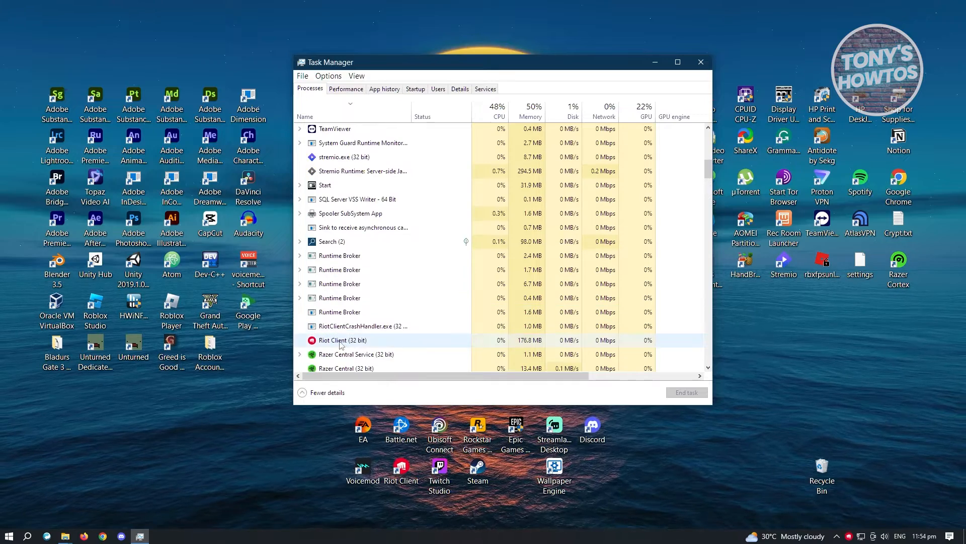
{"action": "left_click", "coordinate": [342, 340]}
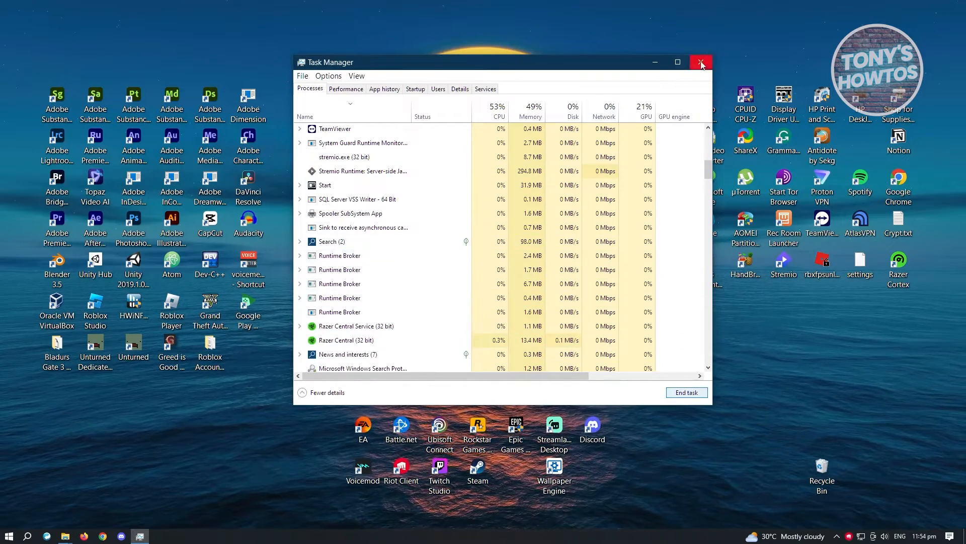
{"action": "left_click", "coordinate": [700, 62]}
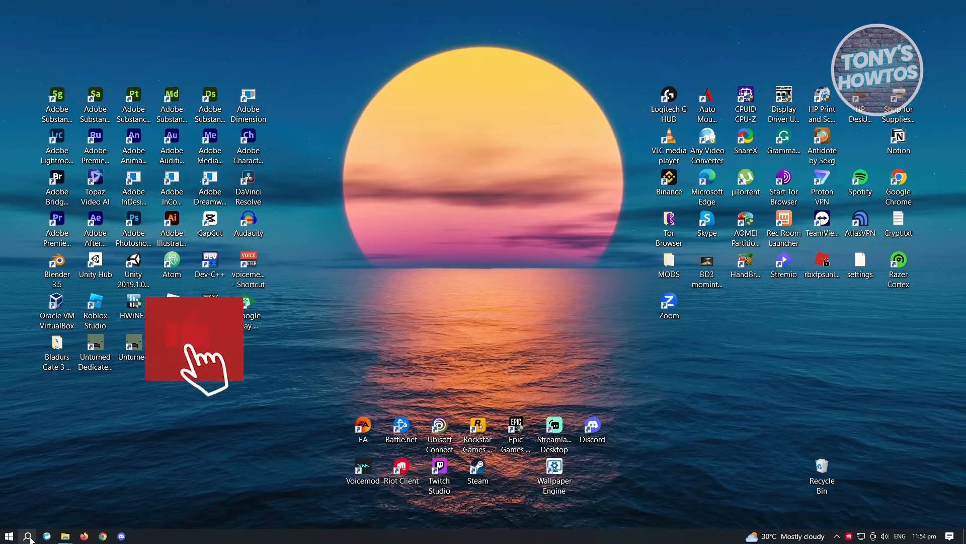
Search 'app' and go to Add or remove programs in Settings
{"action": "left_click", "coordinate": [27, 536]}
{"action": "type", "text": "app"}
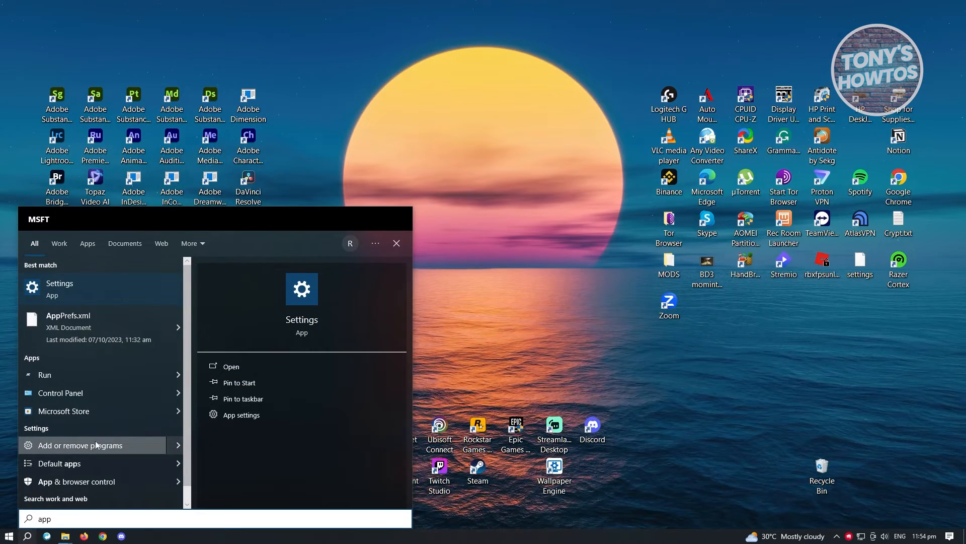
{"action": "left_click", "coordinate": [80, 445]}
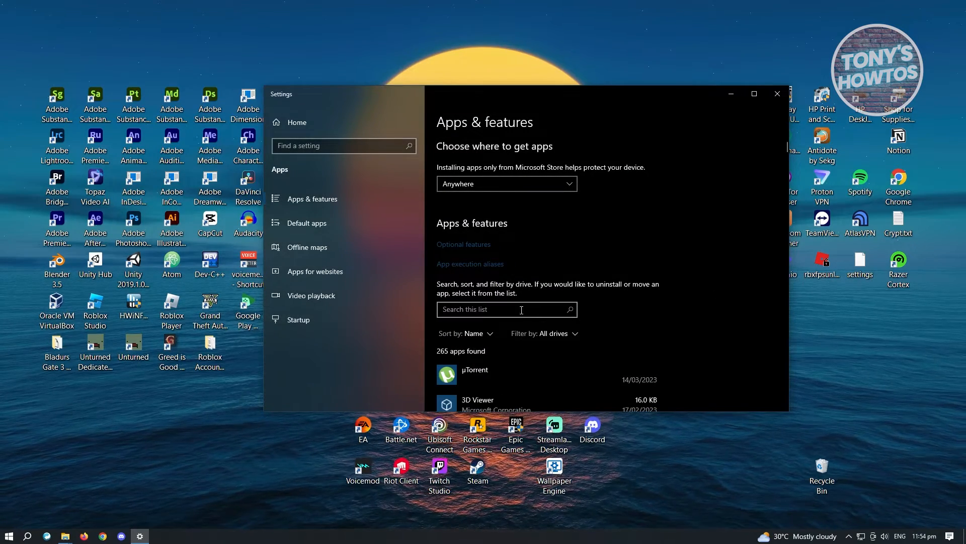
Filter the app list with 'leaguue' and expand the League of Legends entry
{"action": "scroll", "scroll_direction": "down", "scroll_amount": 3}
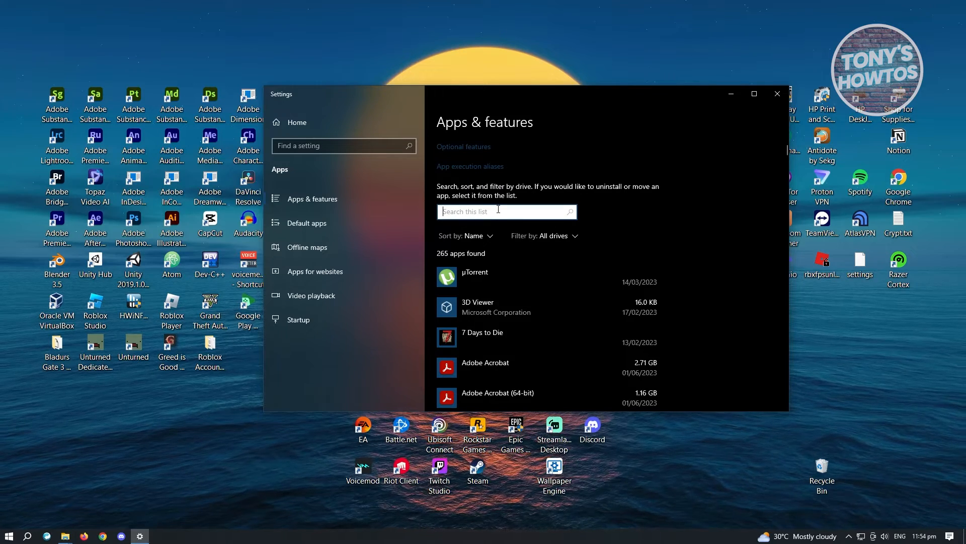
{"action": "type", "text": "leaguue"}
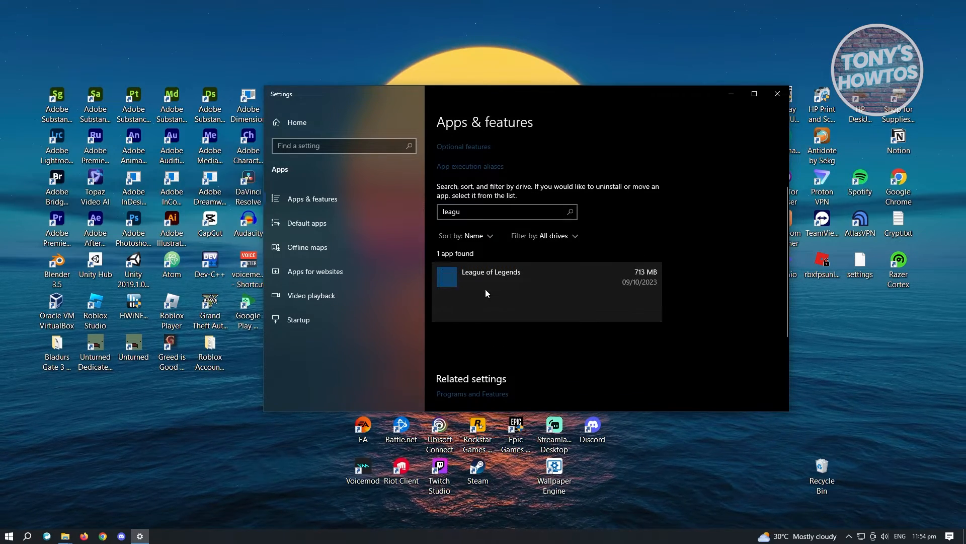
{"action": "left_click", "coordinate": [514, 278]}
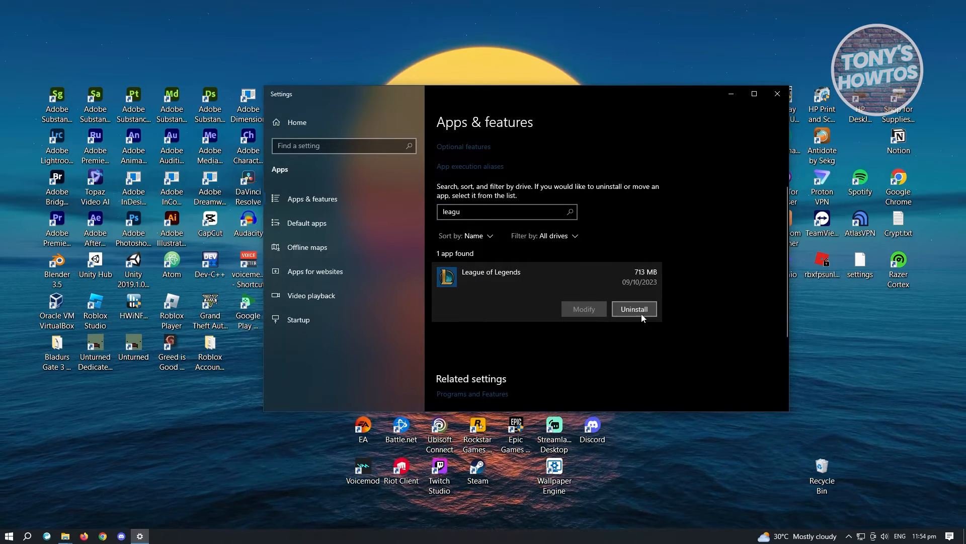
Uninstall League of Legends and confirm the removal prompt
{"action": "left_click", "coordinate": [635, 309]}
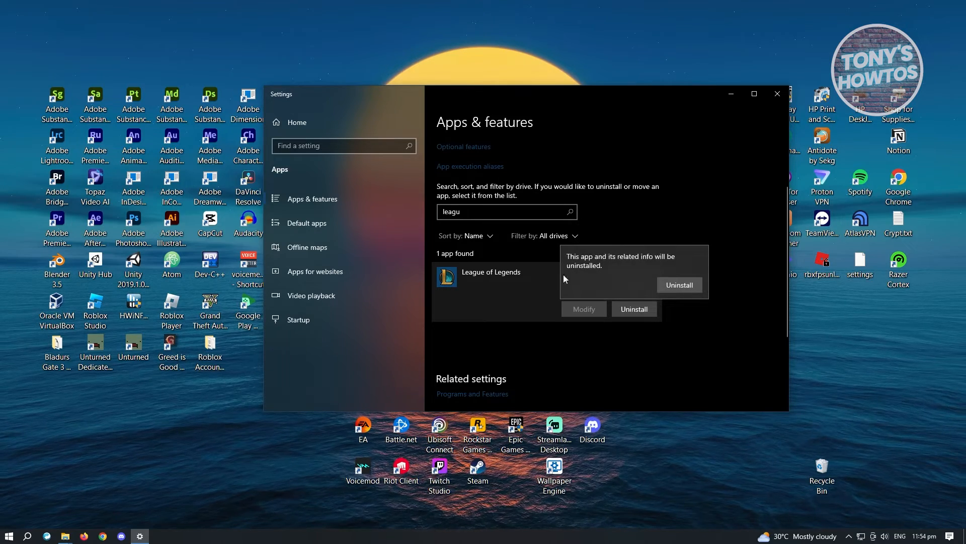
{"action": "mouse_move", "coordinate": [612, 286]}
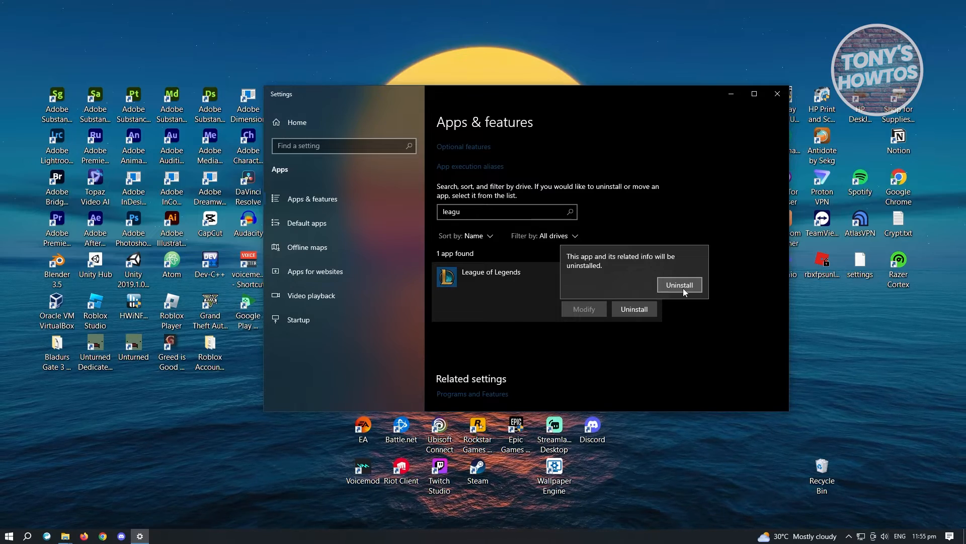
{"action": "mouse_move", "coordinate": [689, 289]}
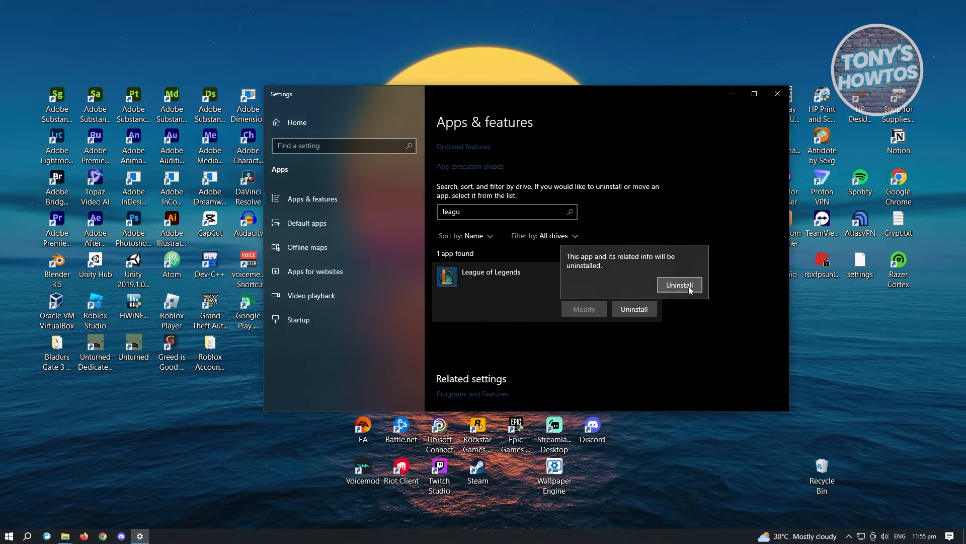
{"action": "left_click", "coordinate": [679, 285]}
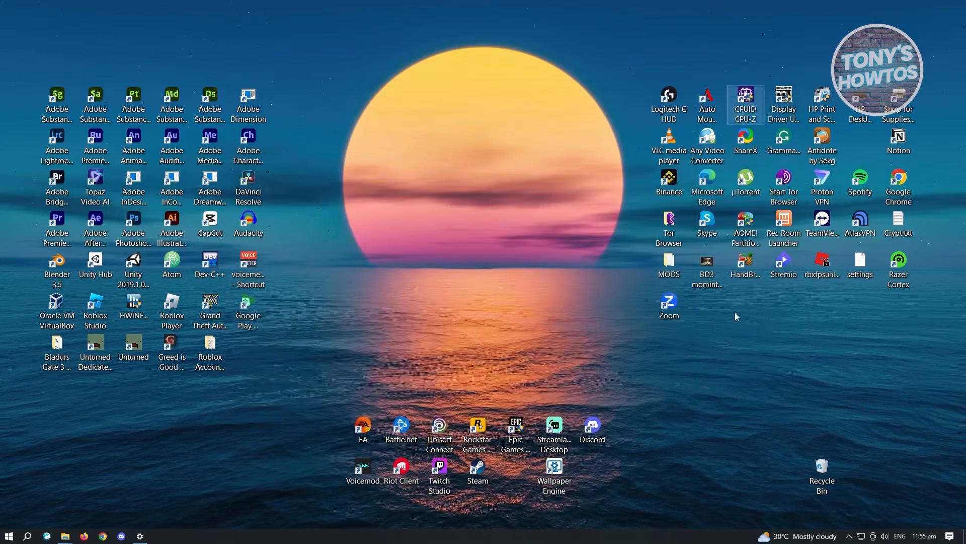